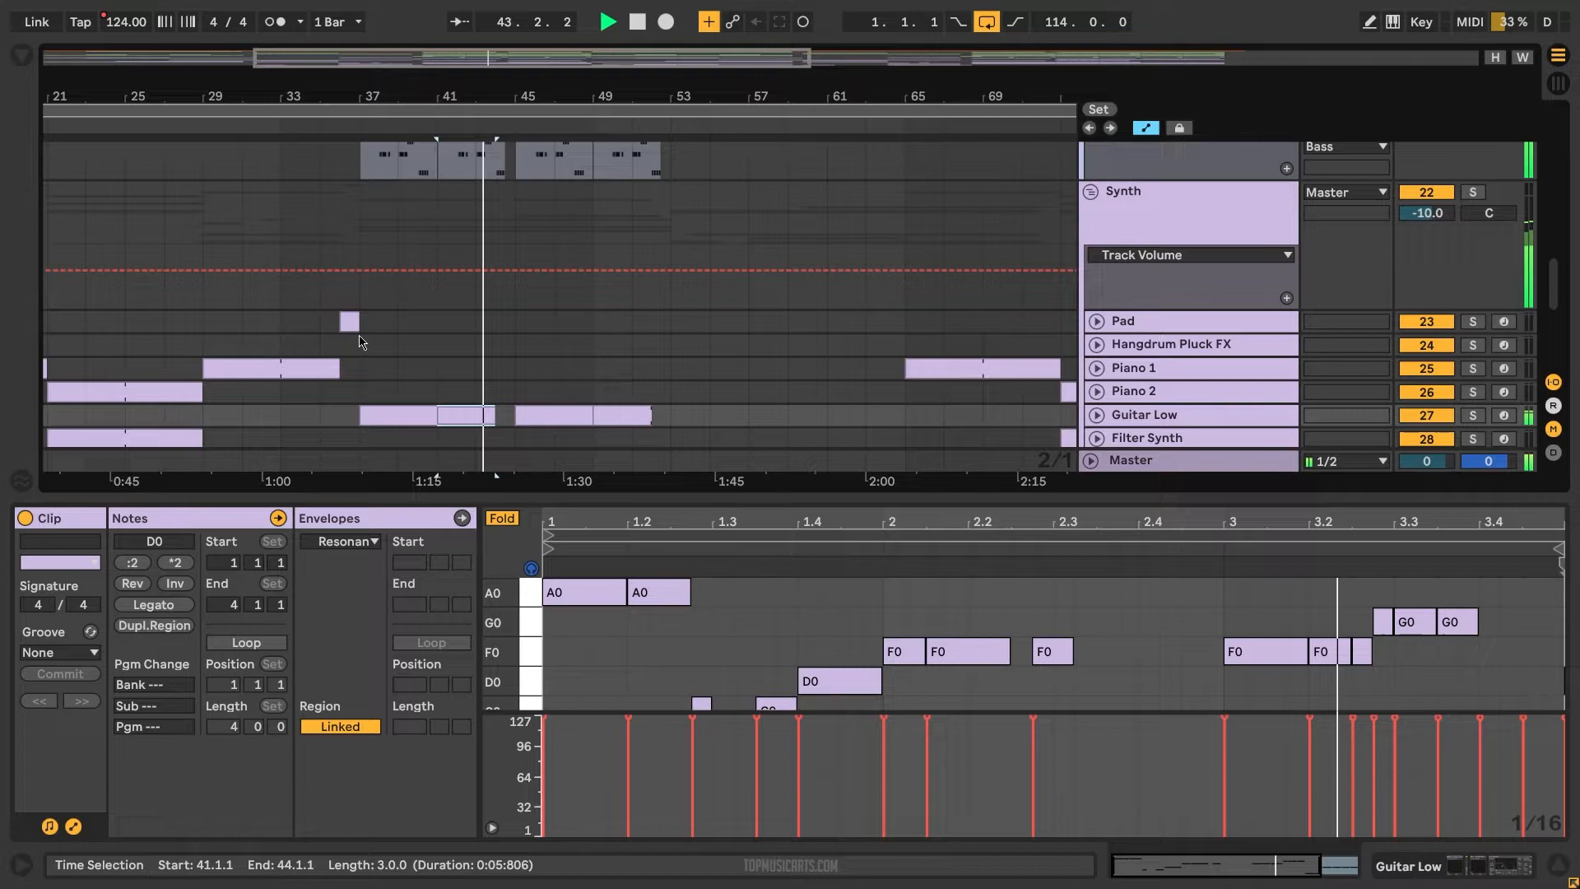
Show the Saw Melody track's Serum, Auto Filter, Utility, Reverb, EQ Eight and Glue Compressor chain.
left_click(123, 391)
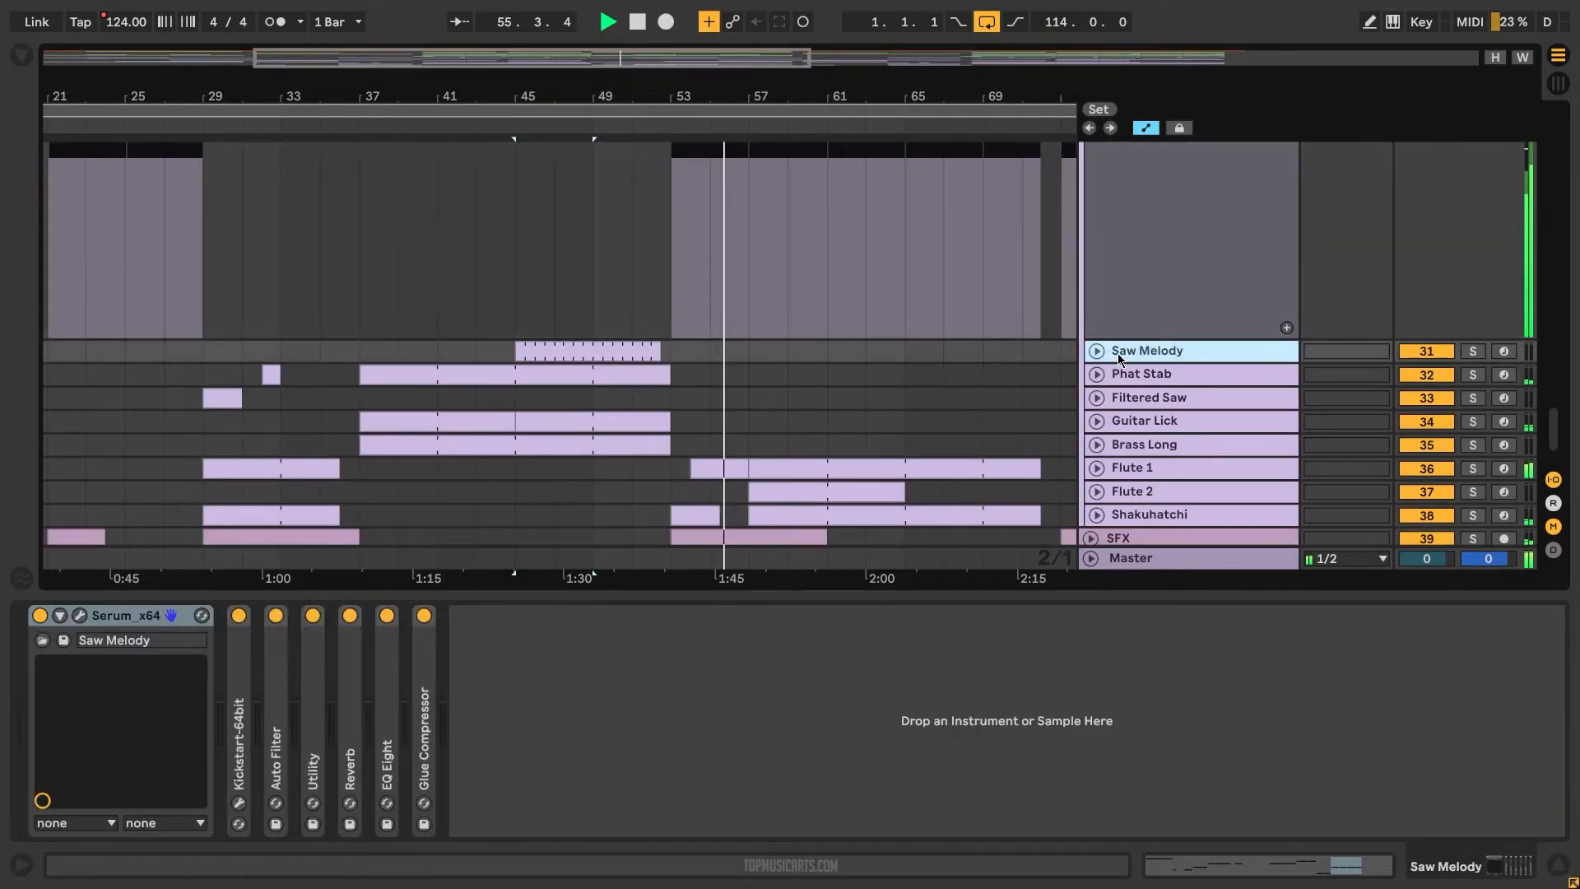
Show the Shakuhatchi track's Serum, Reverb, EQ Eight and Kickstart device chain during playback.
left_click(1148, 397)
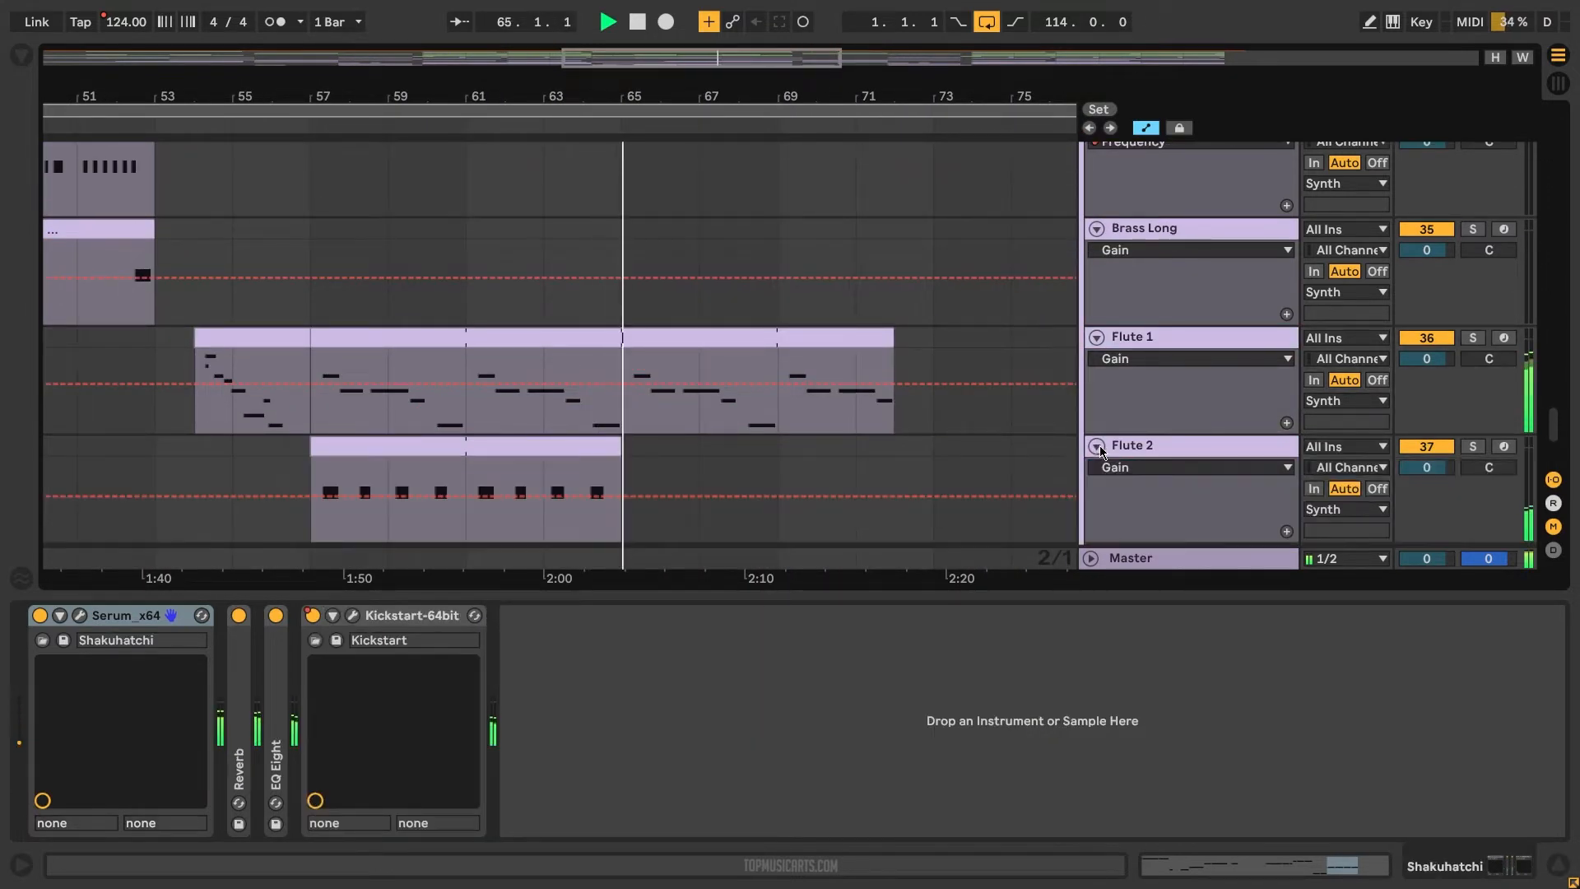
Review the Master chain (Utility, EQ, Multiband Compression), then show the Drums group's EQ Eight.
left_click(1189, 358)
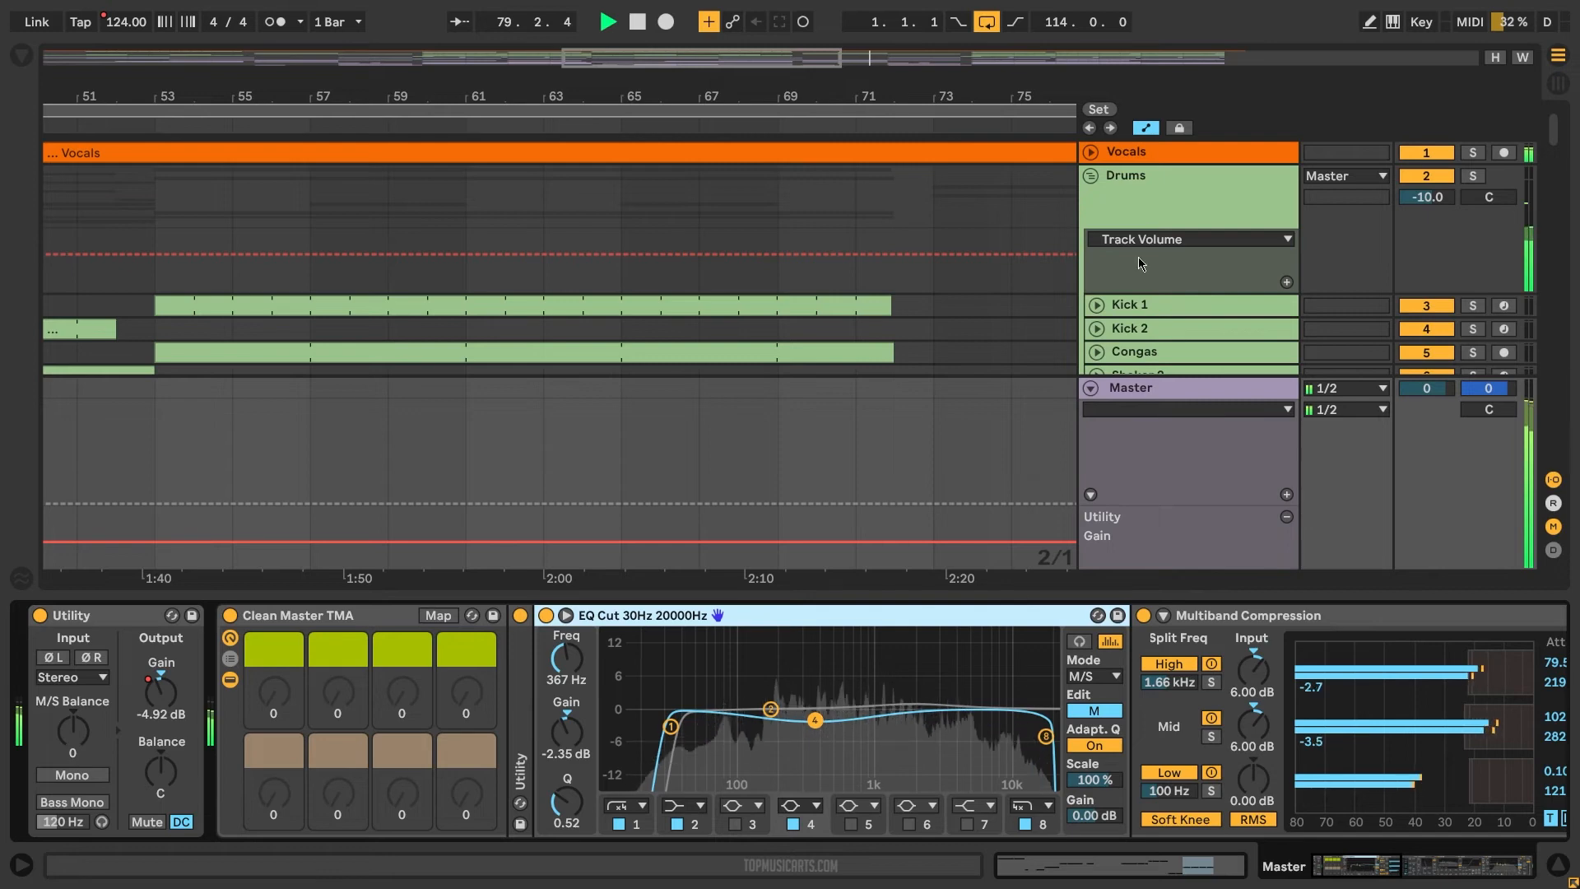
left_click(1126, 175)
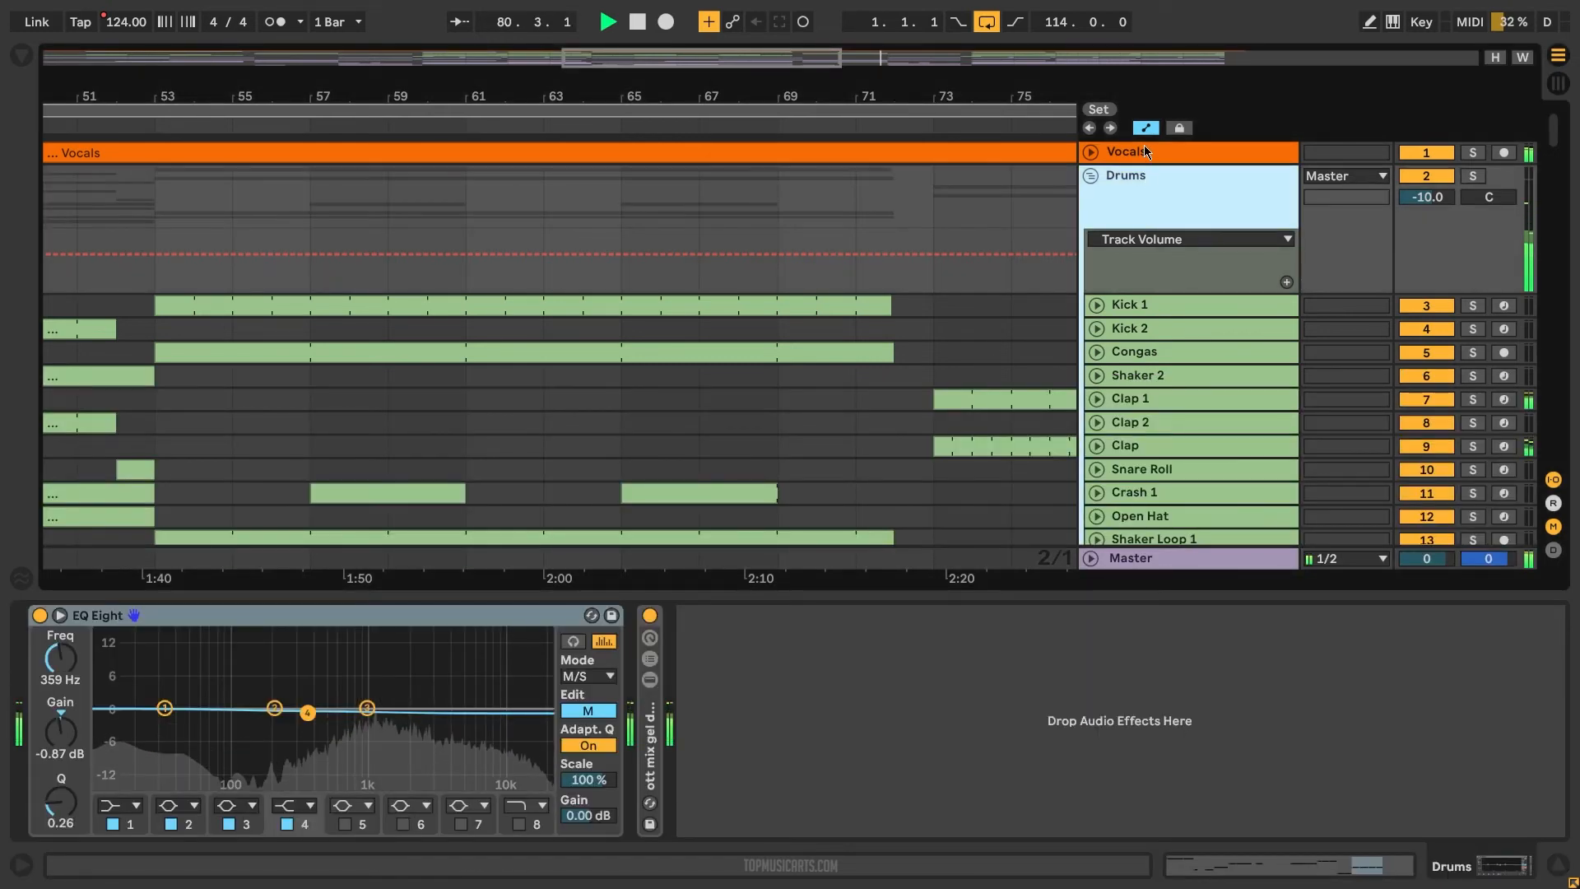